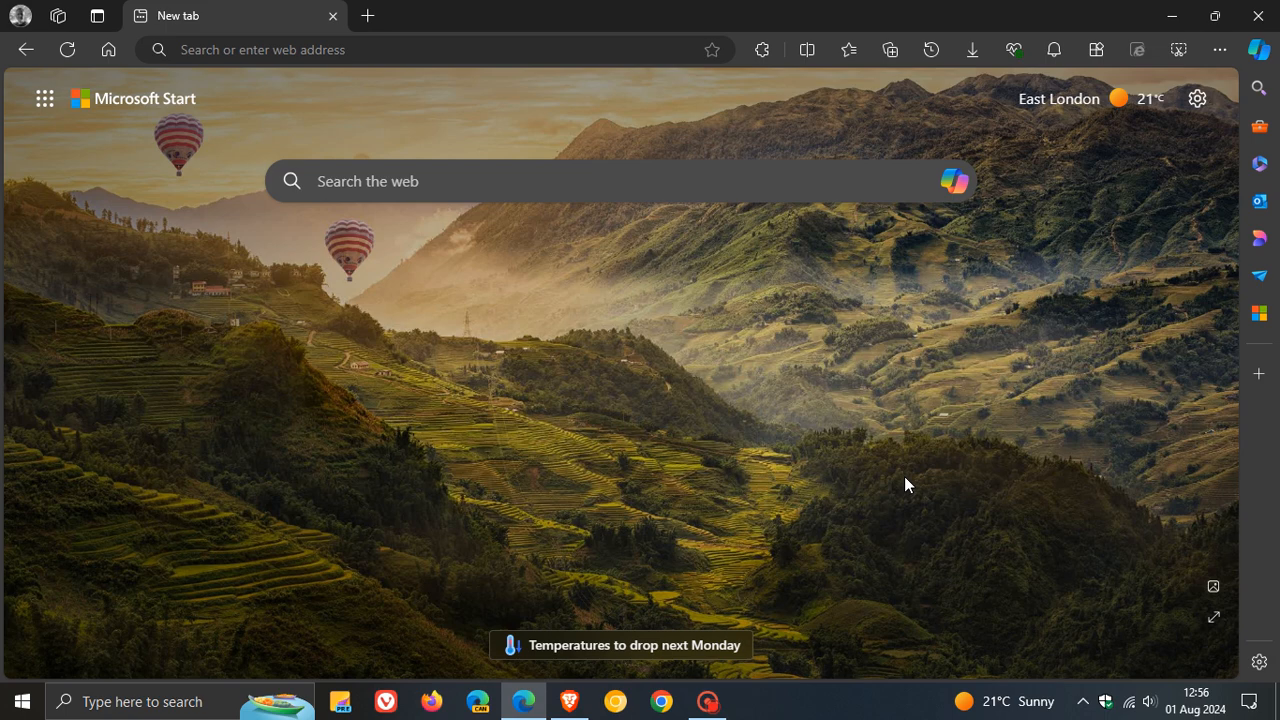
{"action": "mouse_move", "coordinate": [948, 384]}
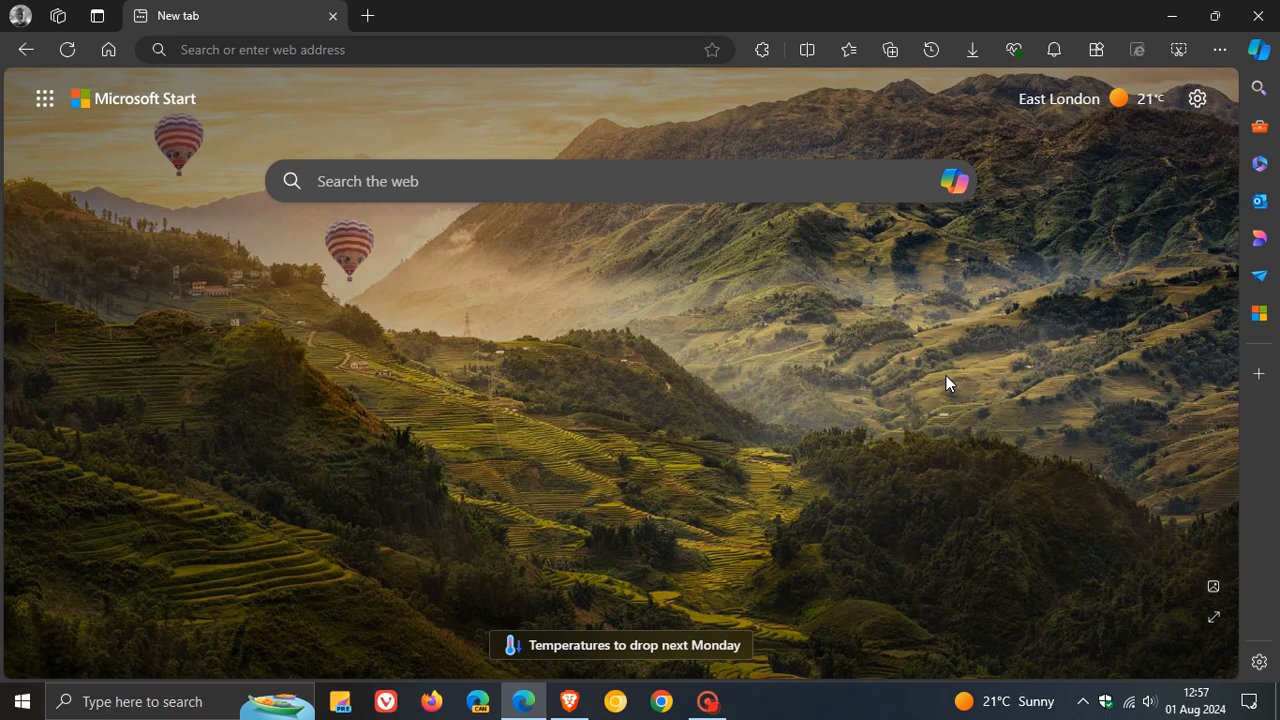
{"action": "mouse_move", "coordinate": [982, 416]}
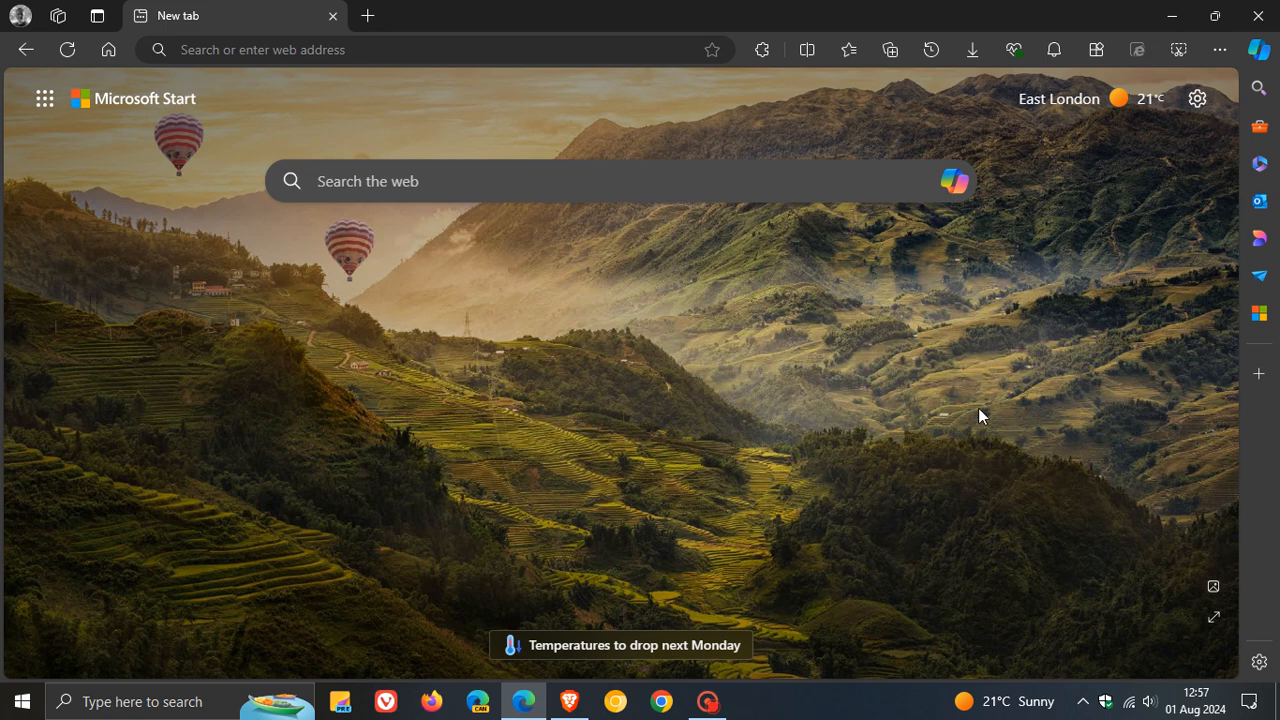
Detach the Edge sidebar so it runs as a standalone Edge Bar on the desktop
{"action": "left_click", "coordinate": [1260, 664]}
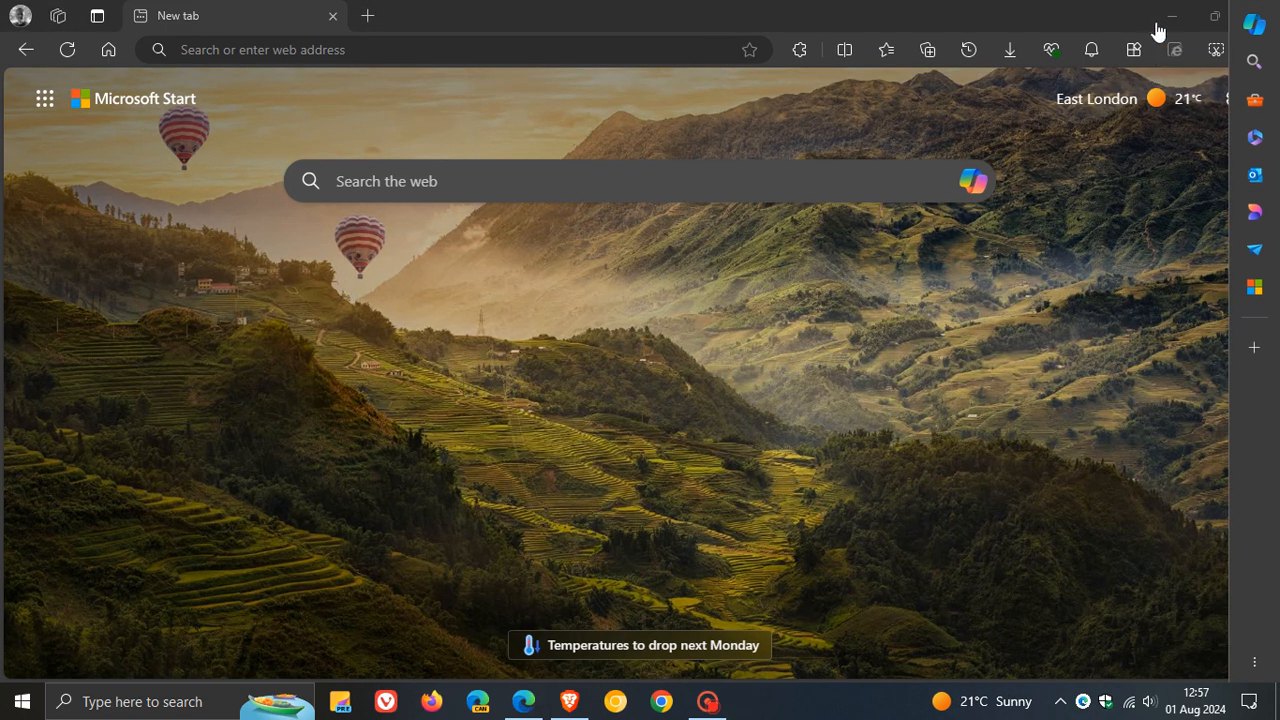
Restore the browser to a smaller window, then show and close the Edge Bar's Tools panel
{"action": "left_click", "coordinate": [1216, 16]}
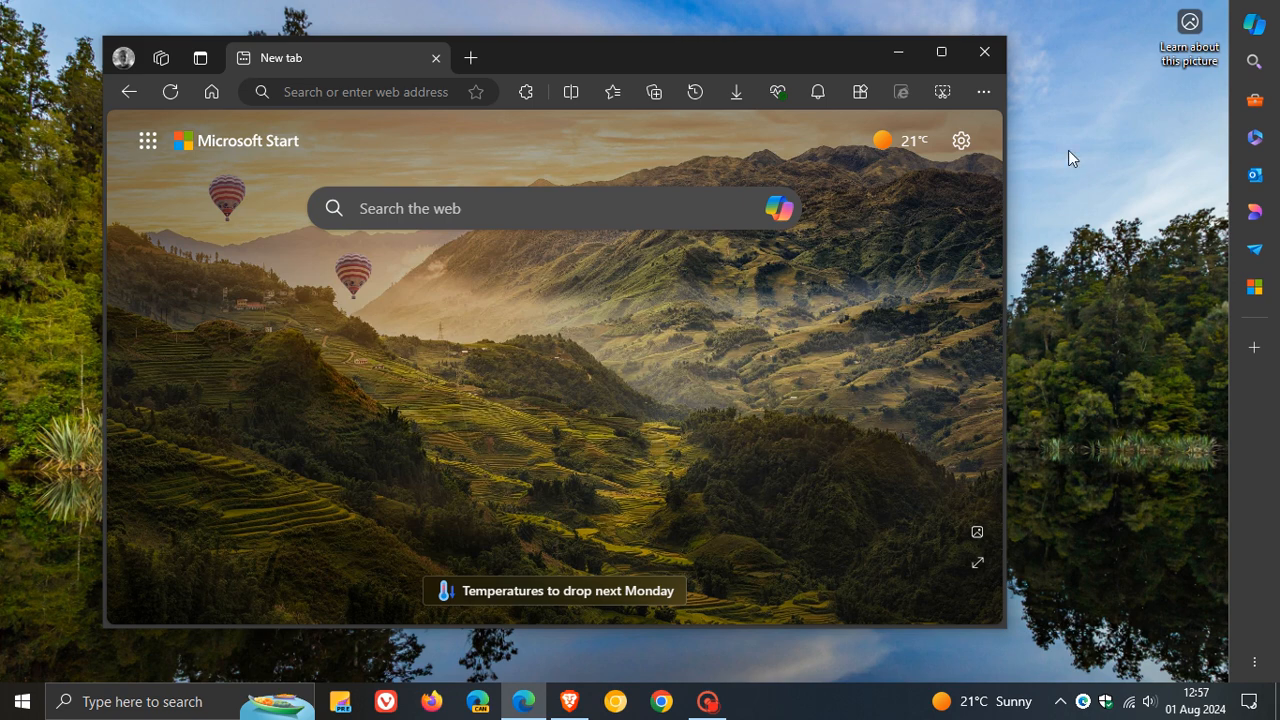
{"action": "mouse_move", "coordinate": [1260, 376]}
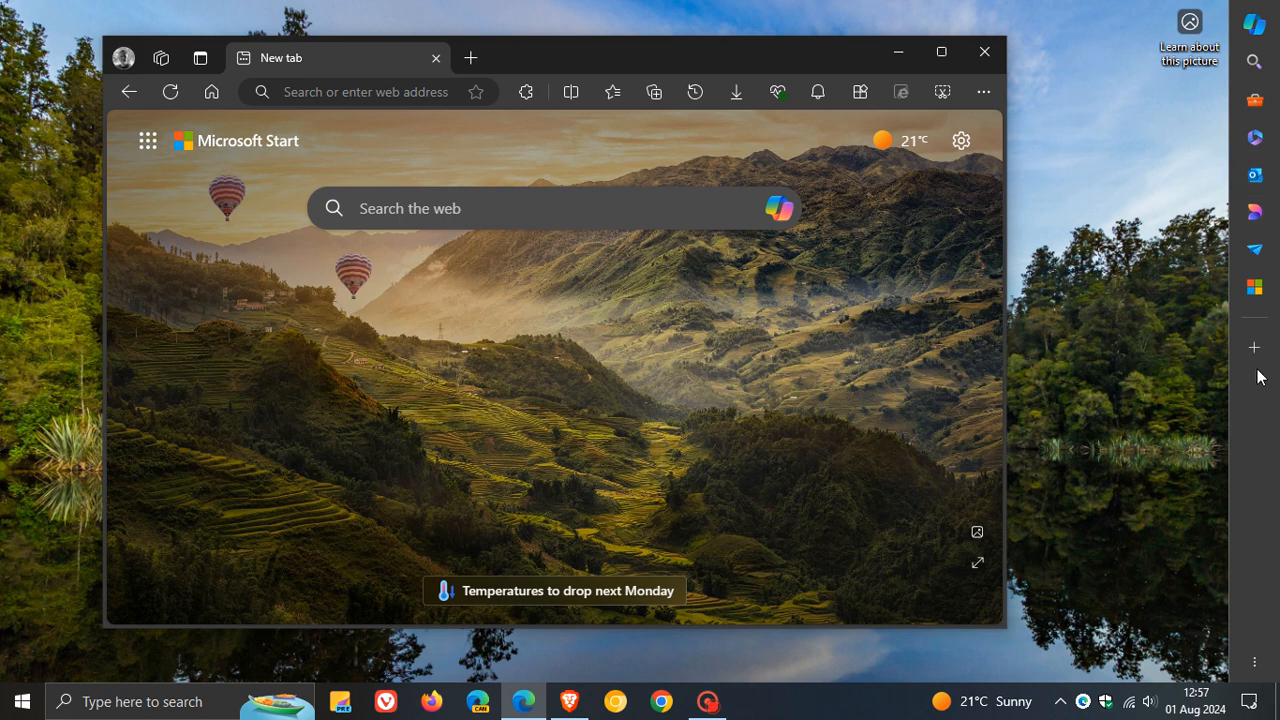
{"action": "mouse_move", "coordinate": [1252, 60]}
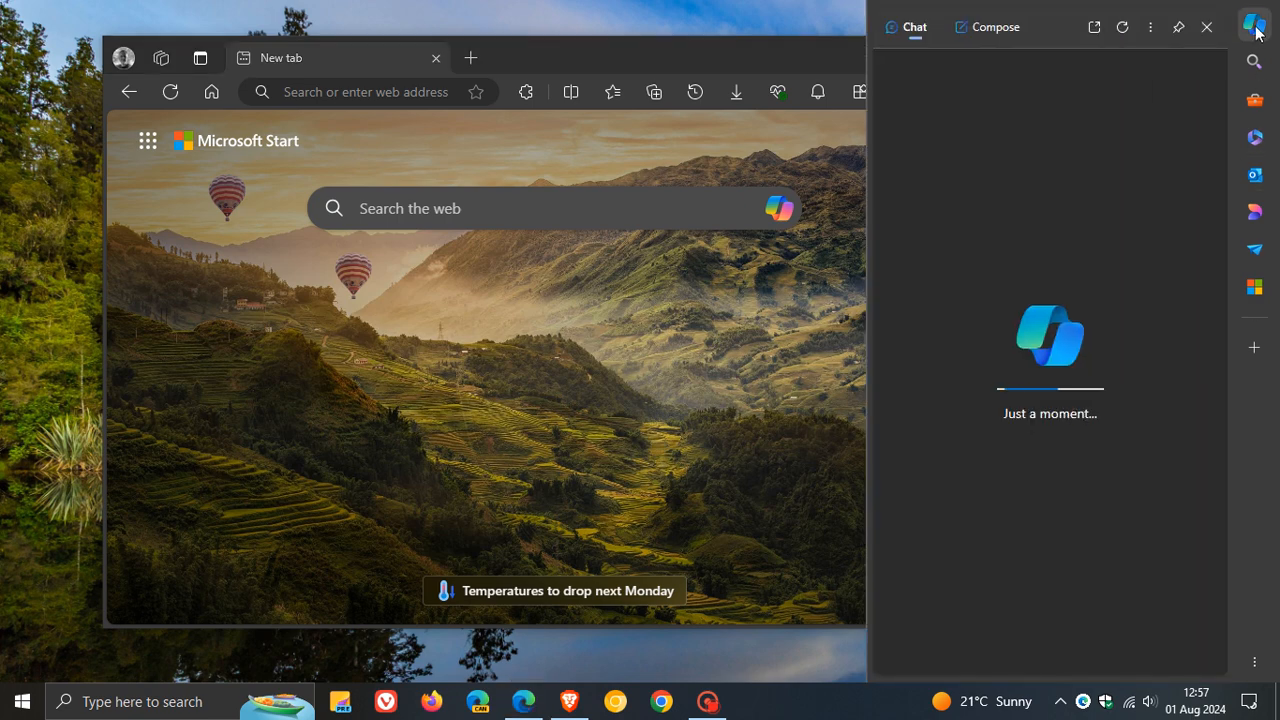
{"action": "left_click", "coordinate": [1254, 100]}
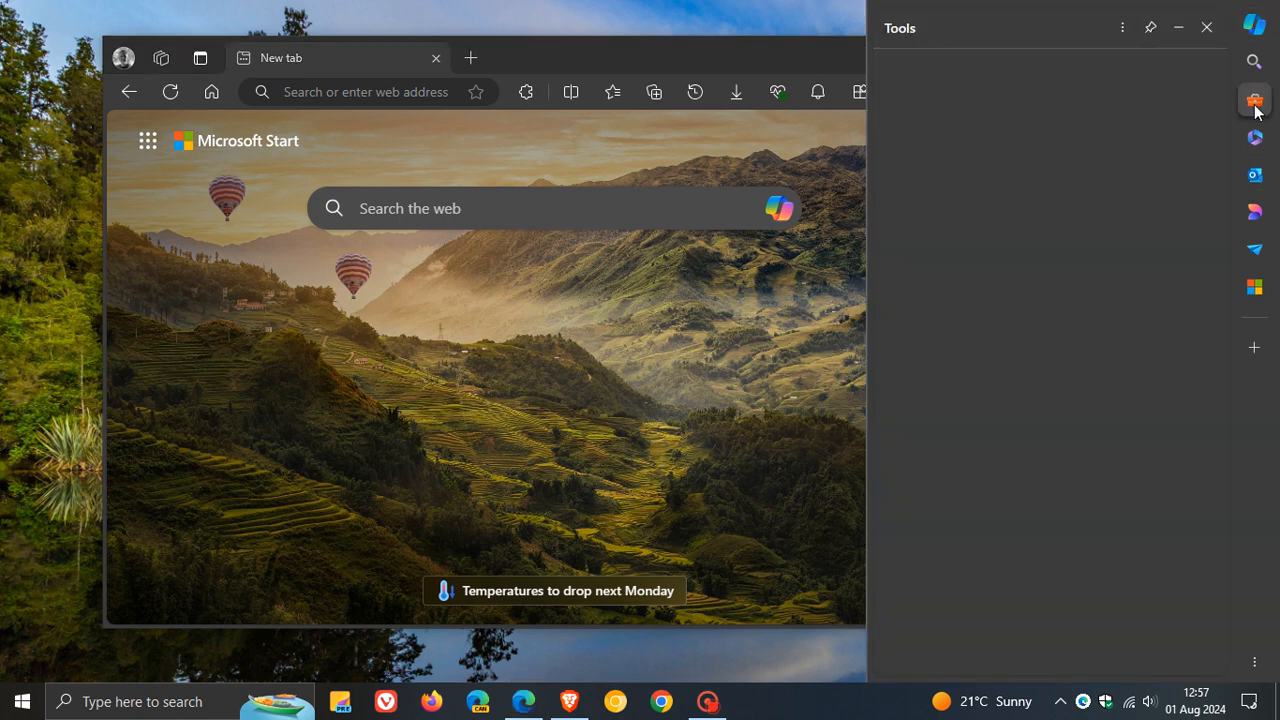
{"action": "left_click", "coordinate": [1252, 100]}
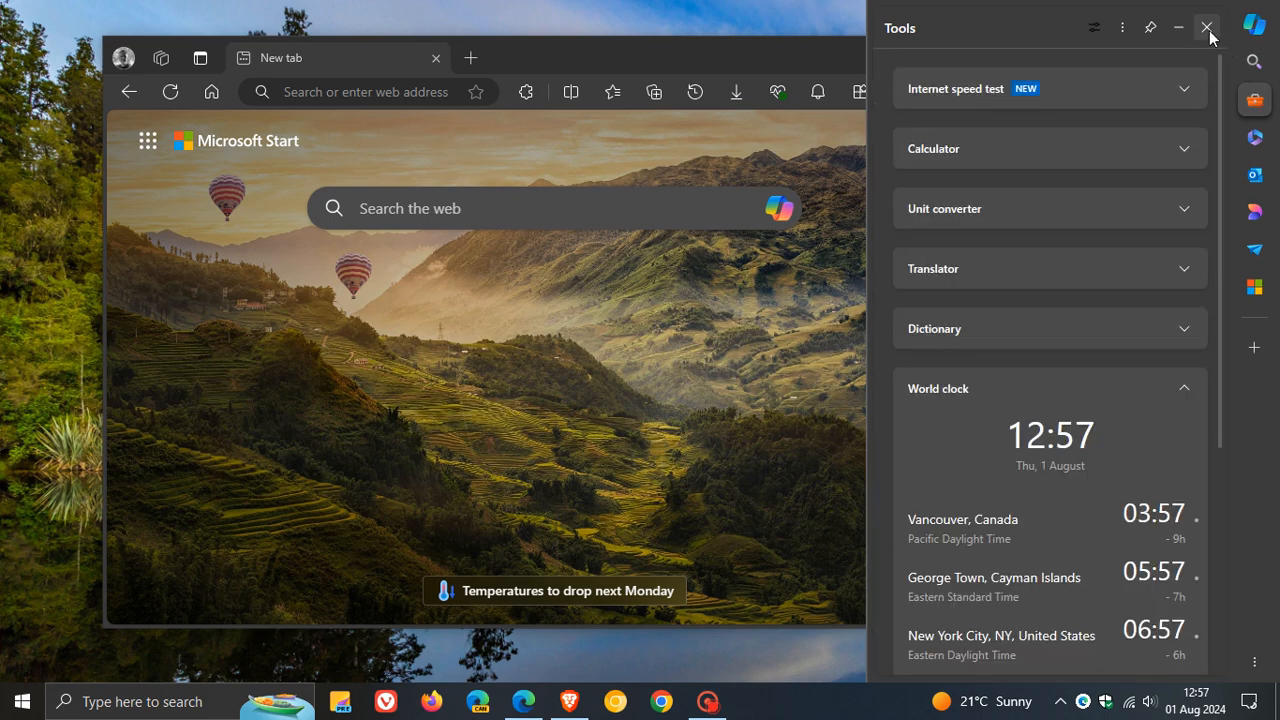
{"action": "left_click", "coordinate": [1206, 28]}
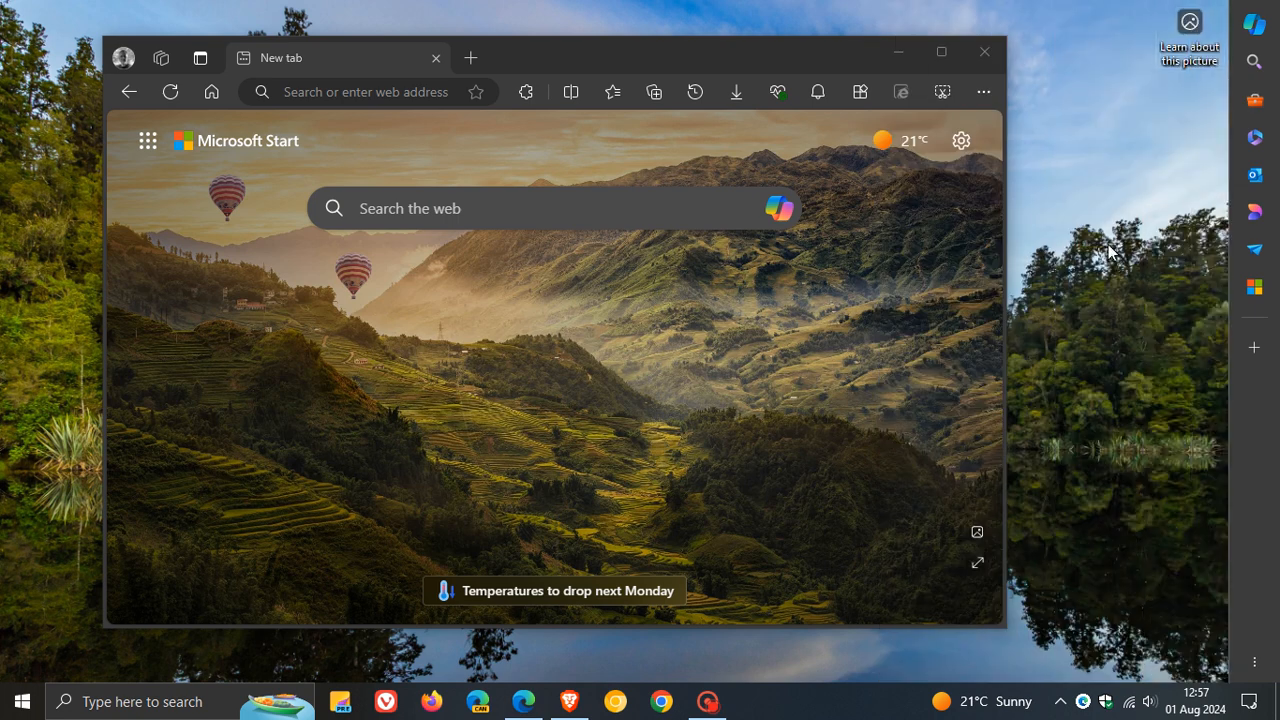
{"action": "mouse_move", "coordinate": [1270, 8]}
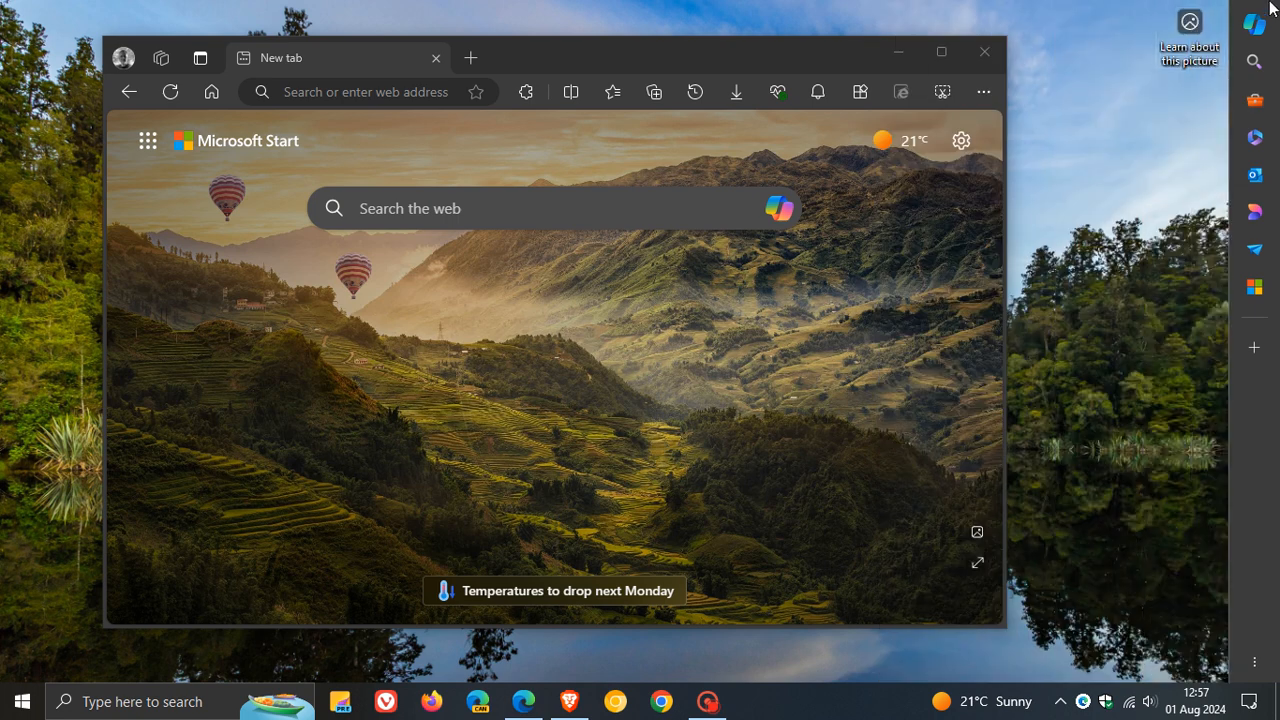
{"action": "mouse_move", "coordinate": [1278, 520]}
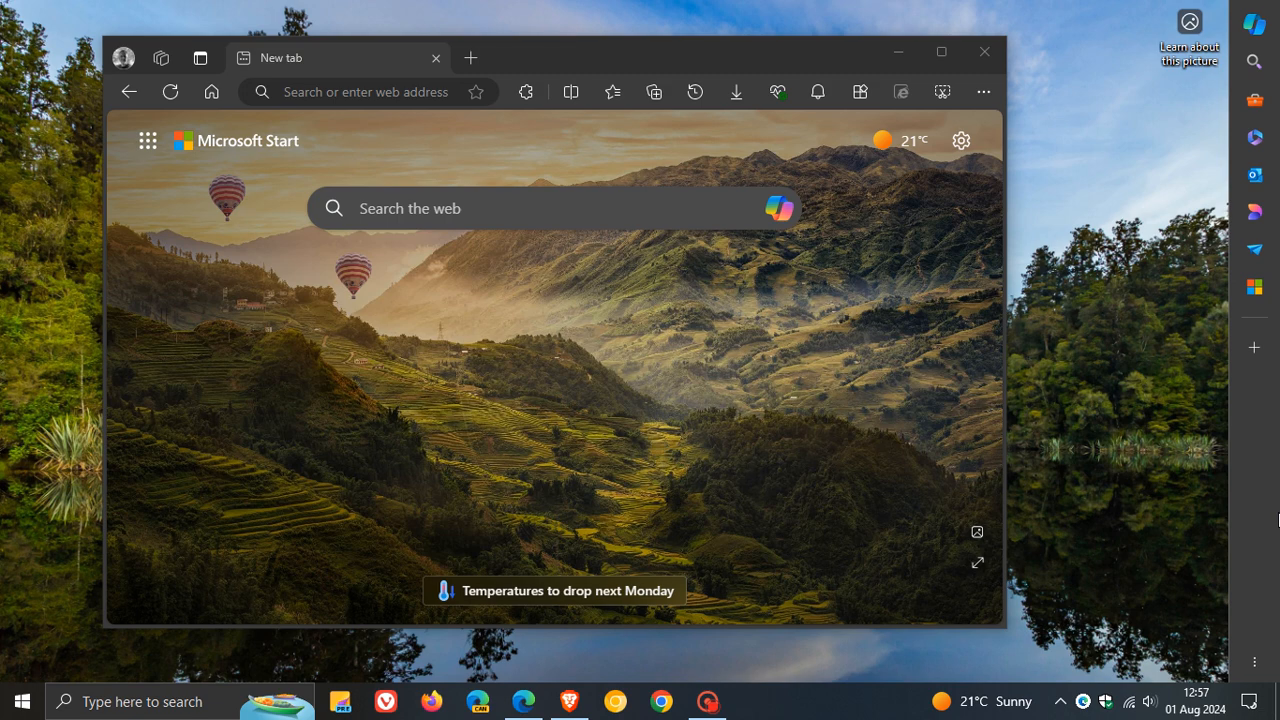
{"action": "mouse_move", "coordinate": [1264, 510]}
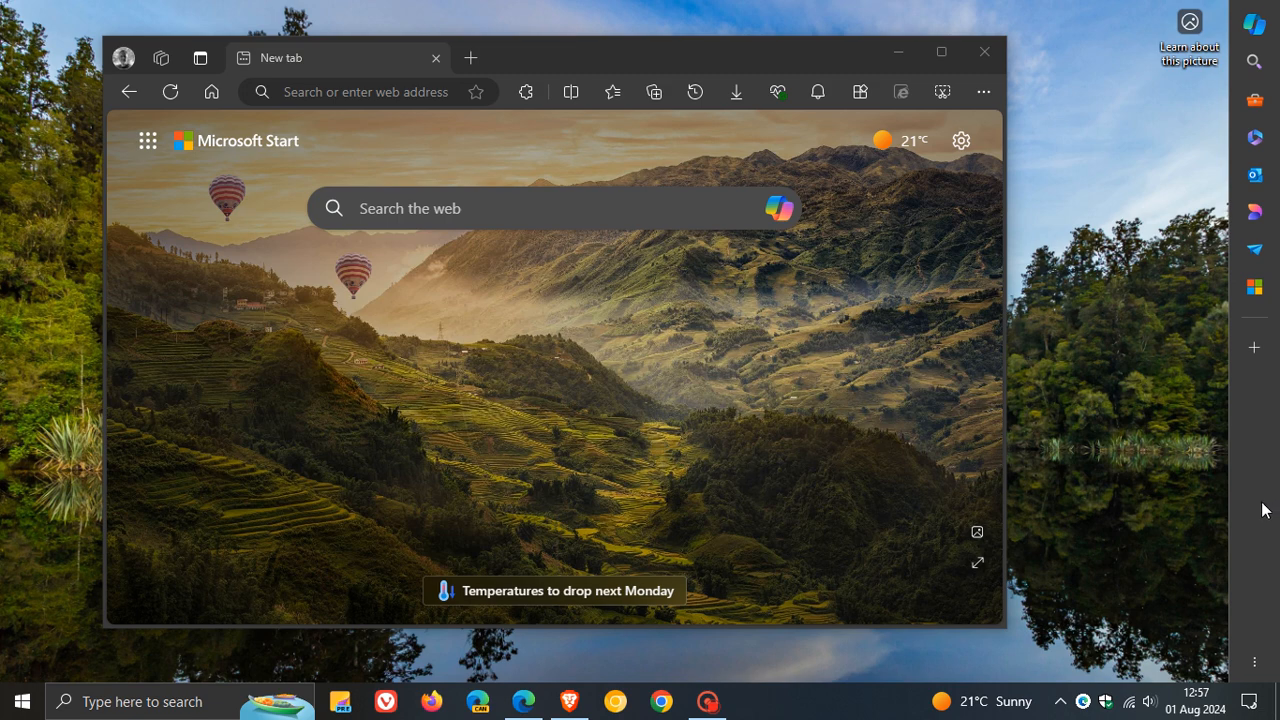
{"action": "mouse_move", "coordinate": [1268, 448]}
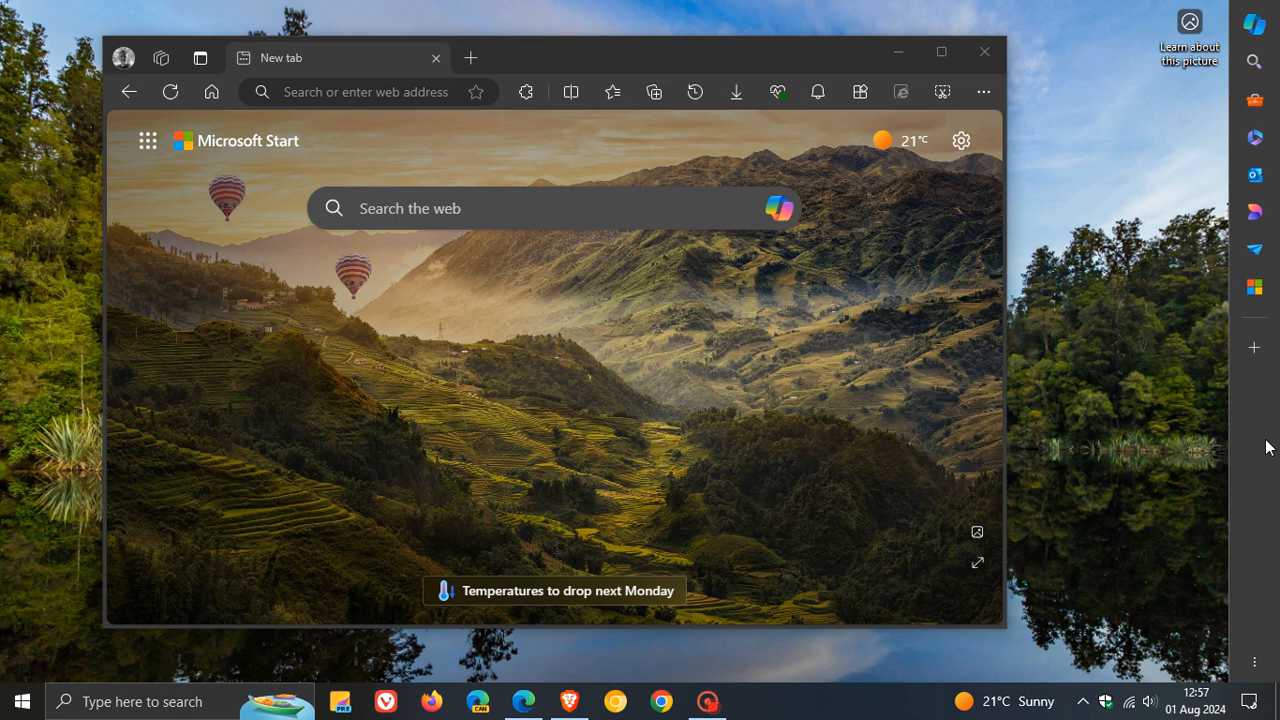
{"action": "mouse_move", "coordinate": [1236, 464]}
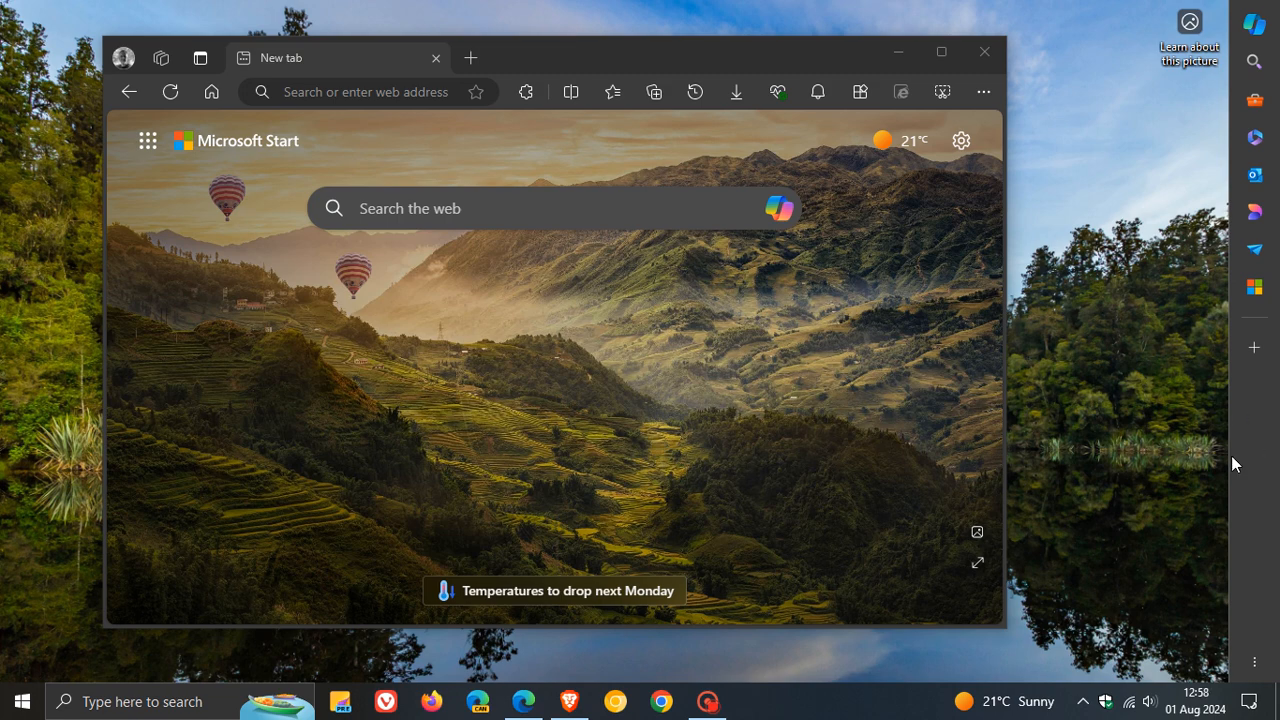
{"action": "mouse_move", "coordinate": [1236, 428]}
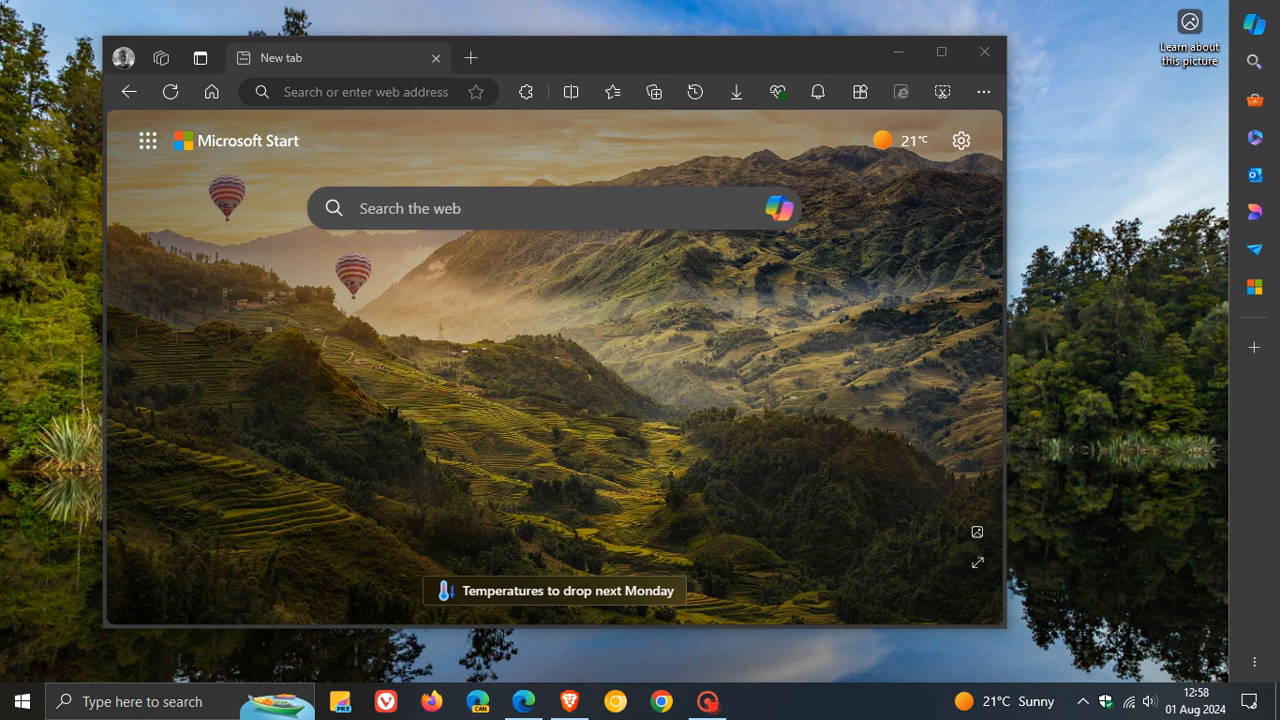
{"action": "mouse_move", "coordinate": [1246, 476]}
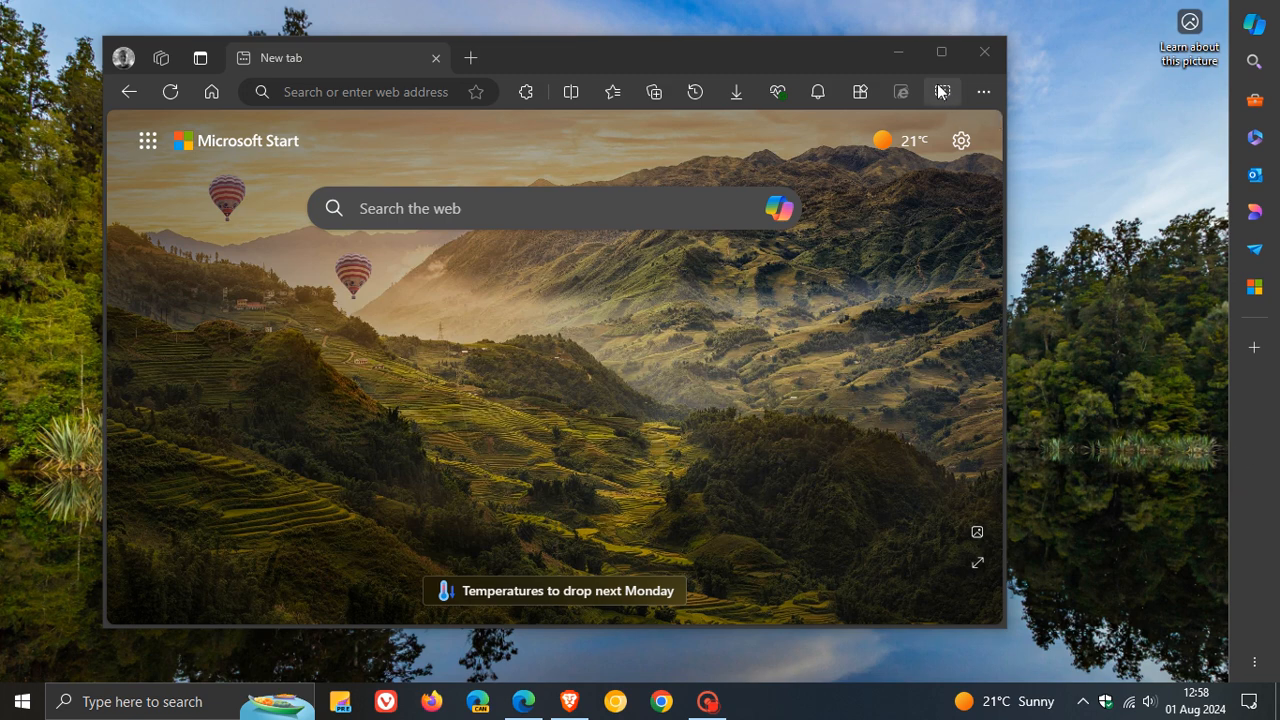
{"action": "mouse_move", "coordinate": [940, 52]}
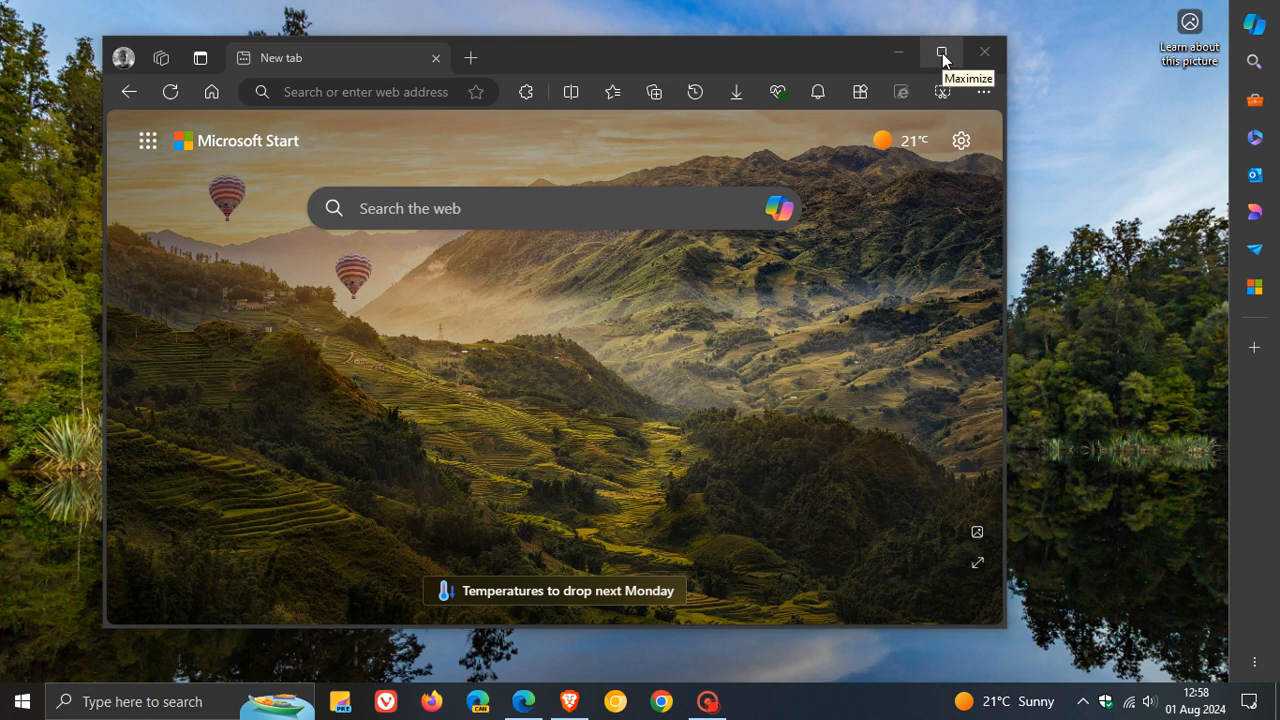
Maximize the browser and close the Edge Bar widget from its options menu
{"action": "left_click", "coordinate": [940, 52]}
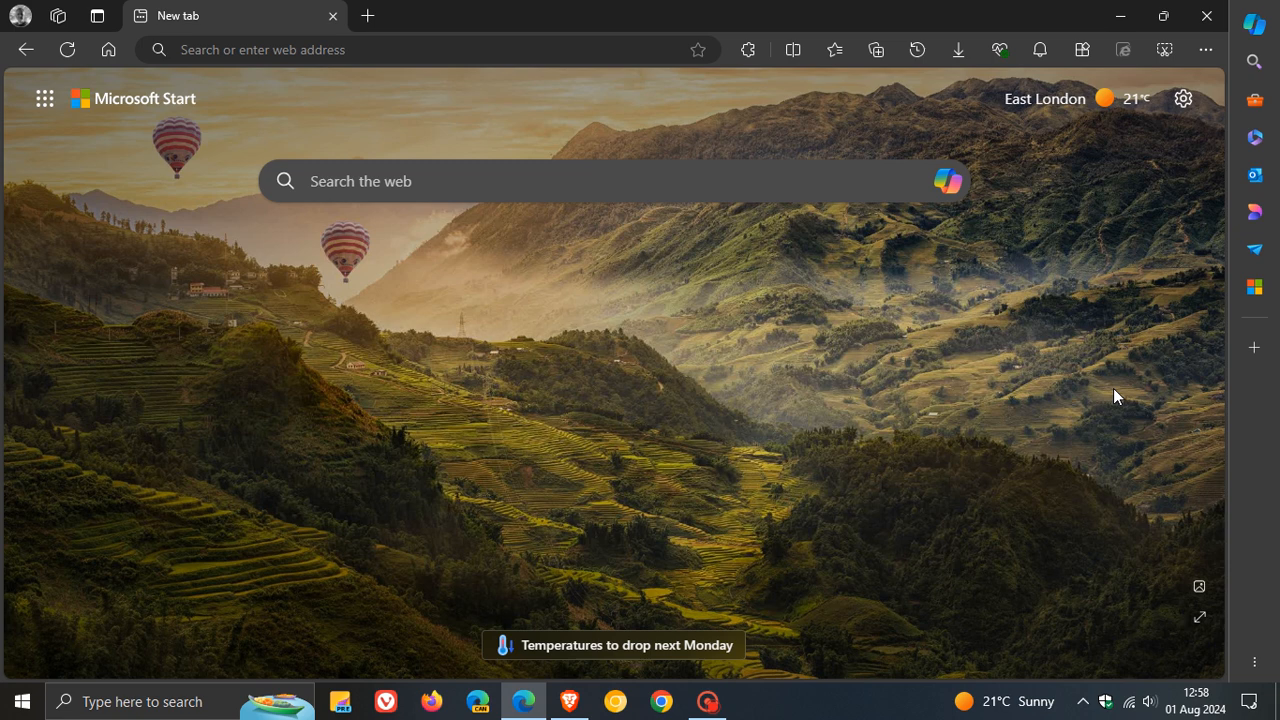
{"action": "mouse_move", "coordinate": [1128, 268]}
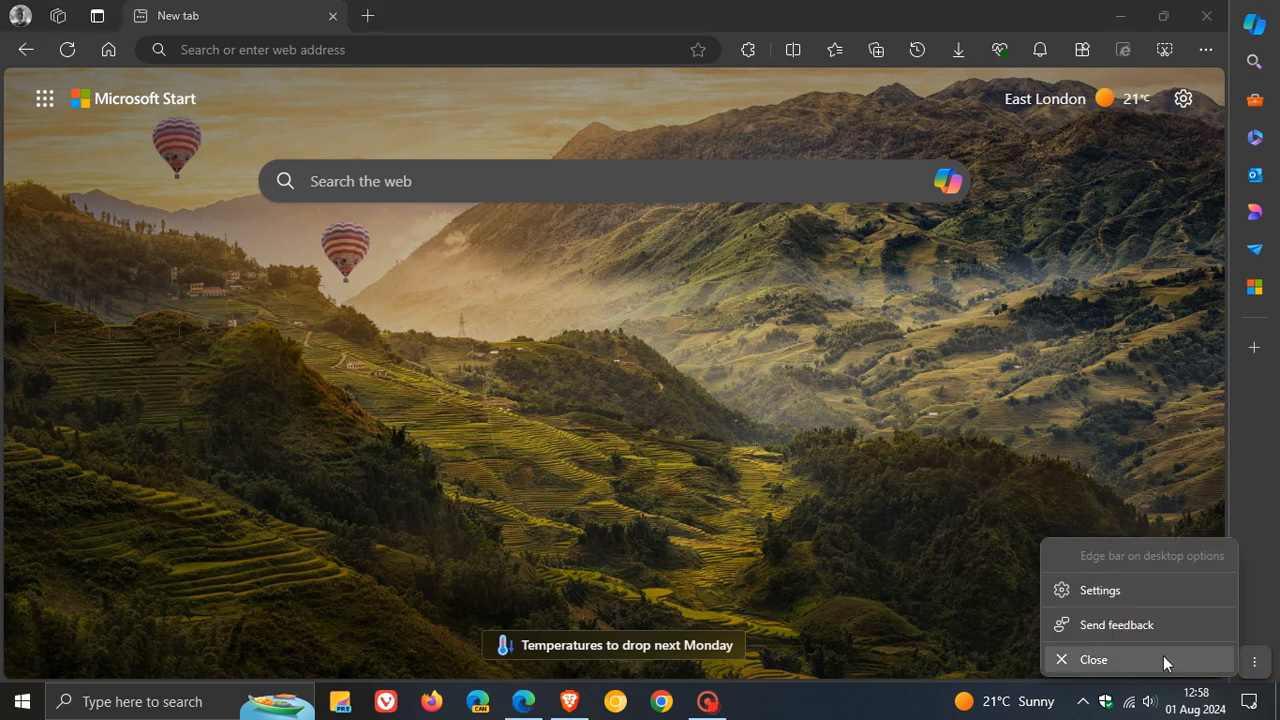
{"action": "left_click", "coordinate": [1092, 660]}
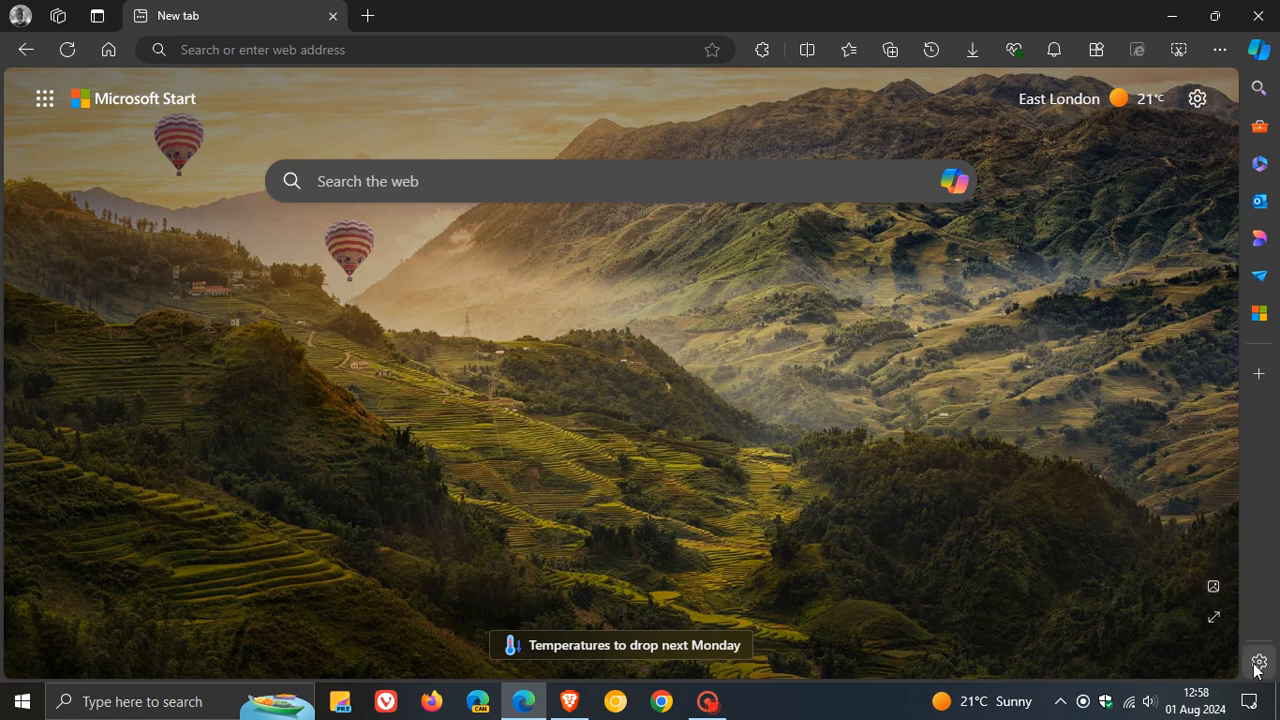
{"action": "mouse_move", "coordinate": [1260, 662]}
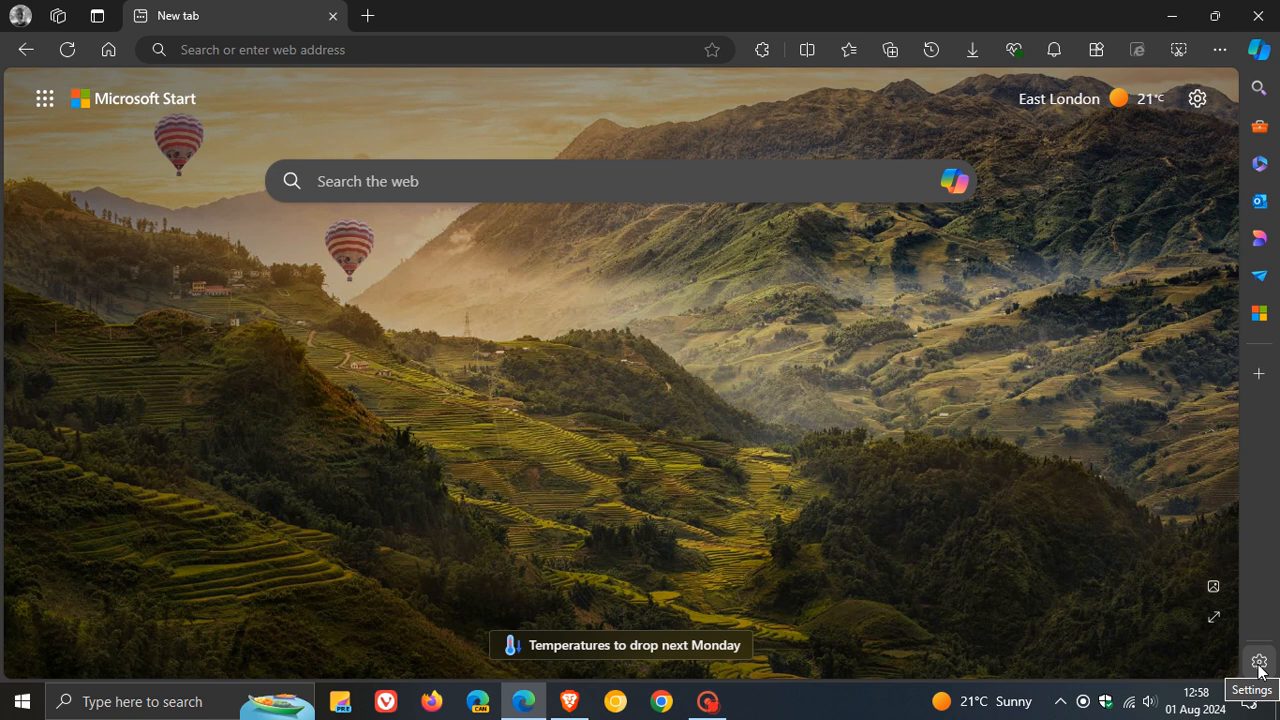
{"action": "mouse_move", "coordinate": [1258, 664]}
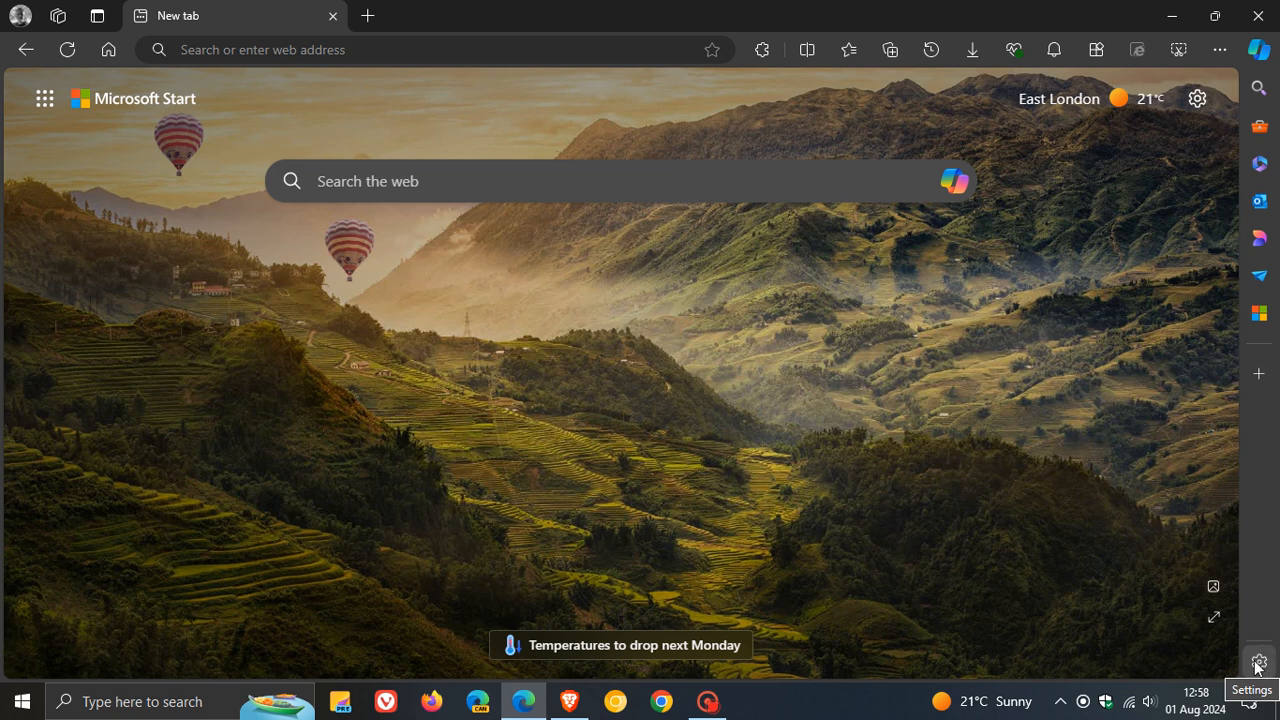
{"action": "left_click", "coordinate": [1260, 664]}
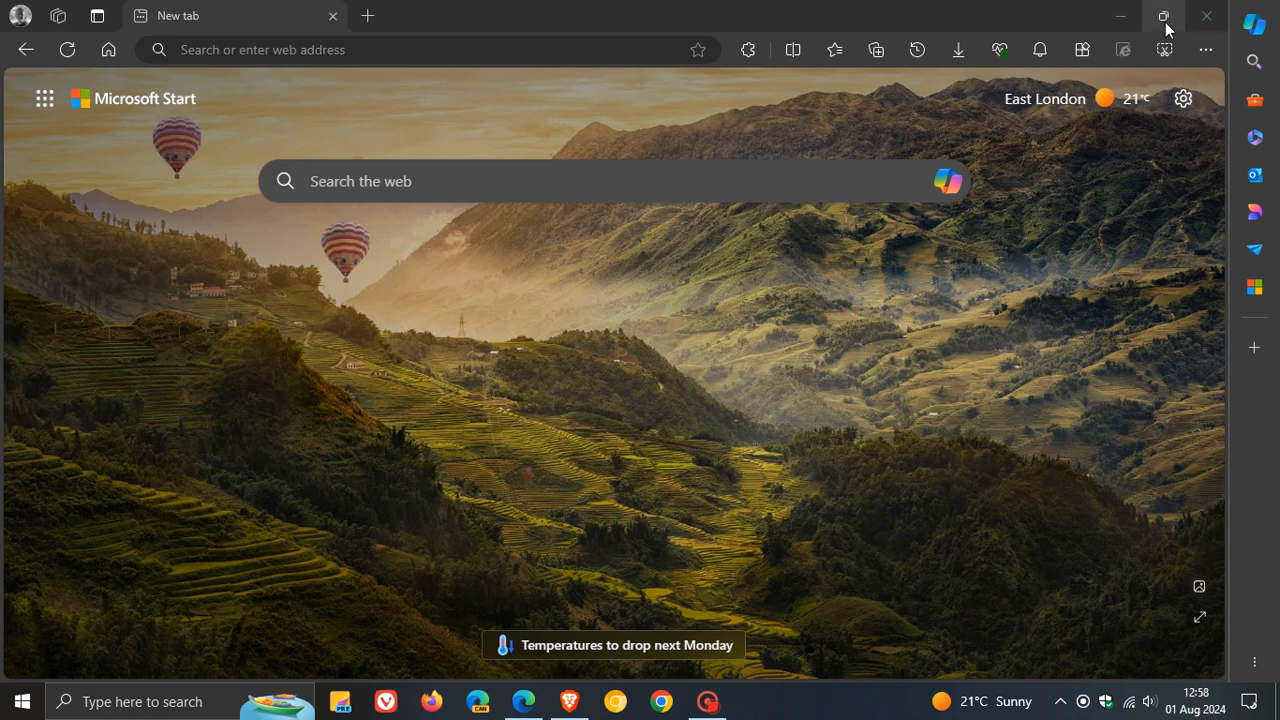
Re-maximize the window and reach the full Sidebar settings page from the sidebar's quick options
{"action": "left_click", "coordinate": [1164, 16]}
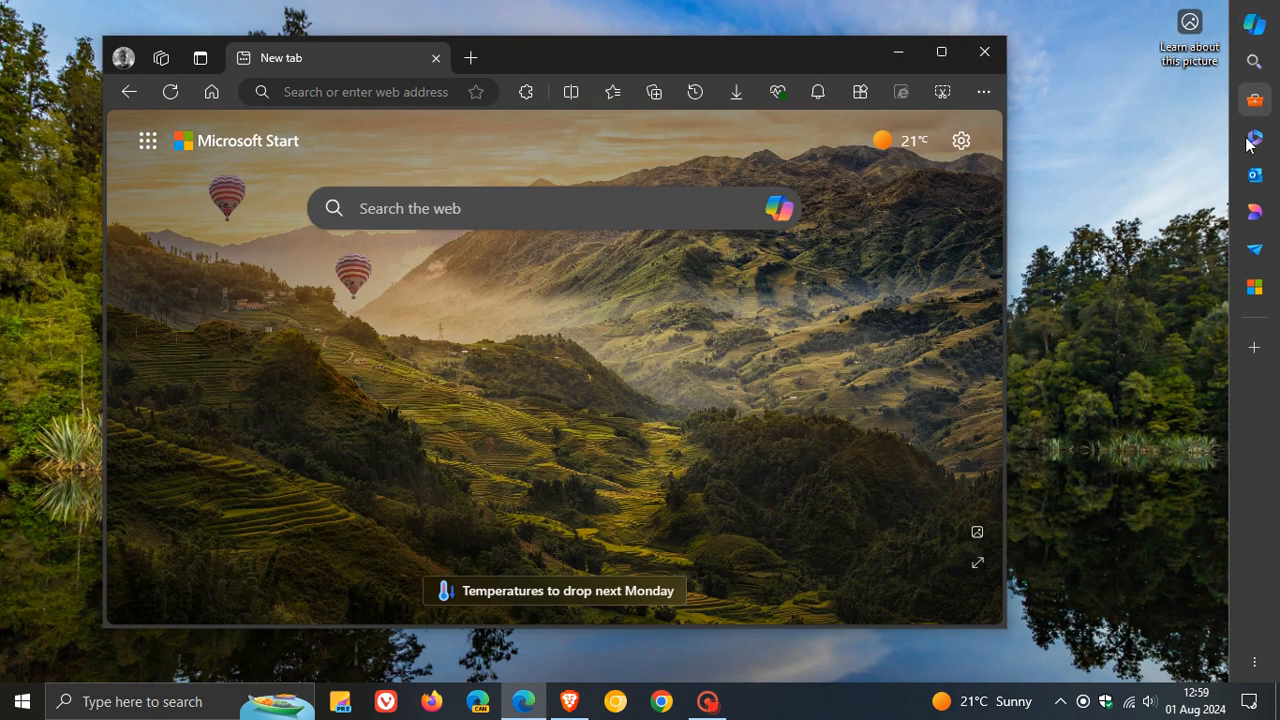
{"action": "mouse_move", "coordinate": [1262, 472]}
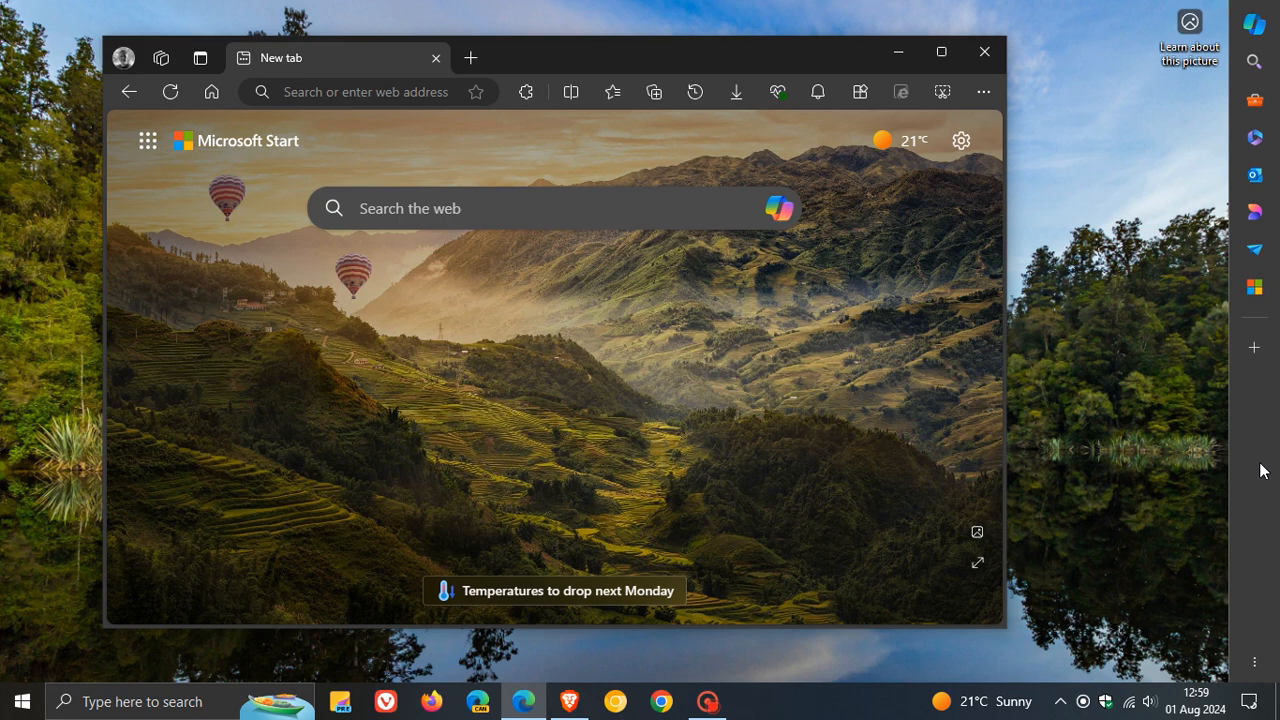
{"action": "mouse_move", "coordinate": [1184, 356]}
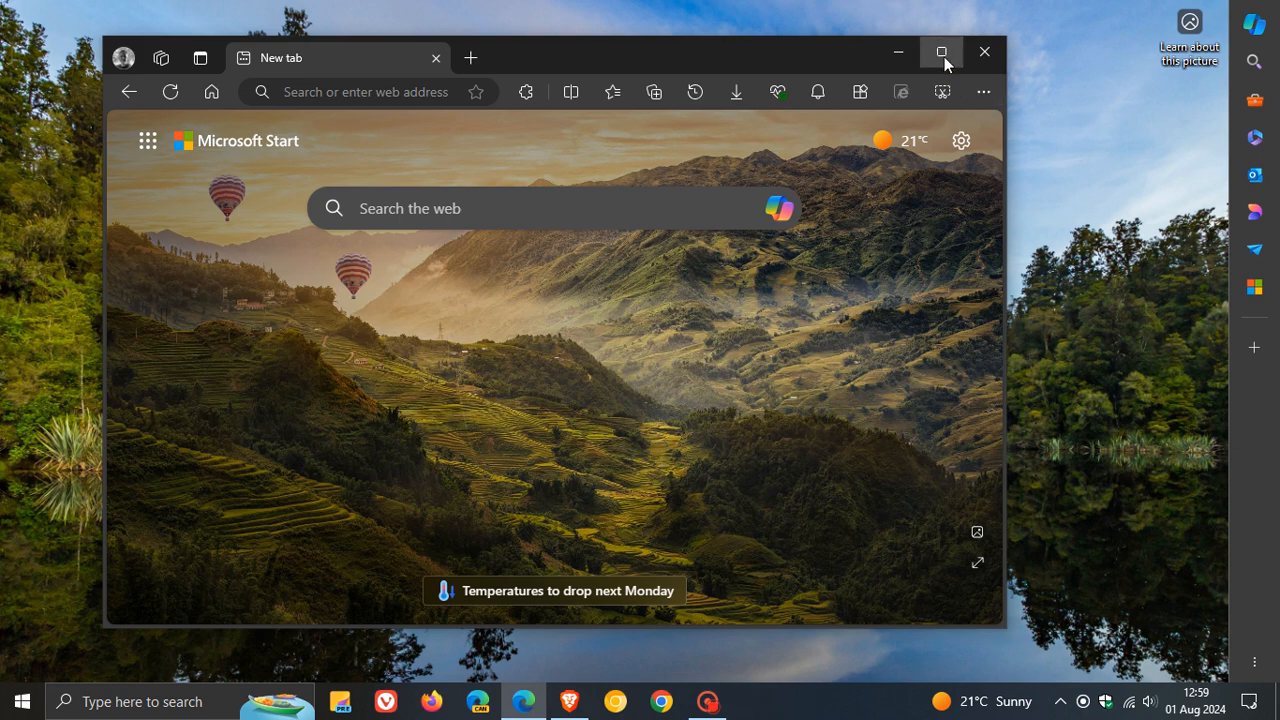
{"action": "left_click", "coordinate": [940, 52]}
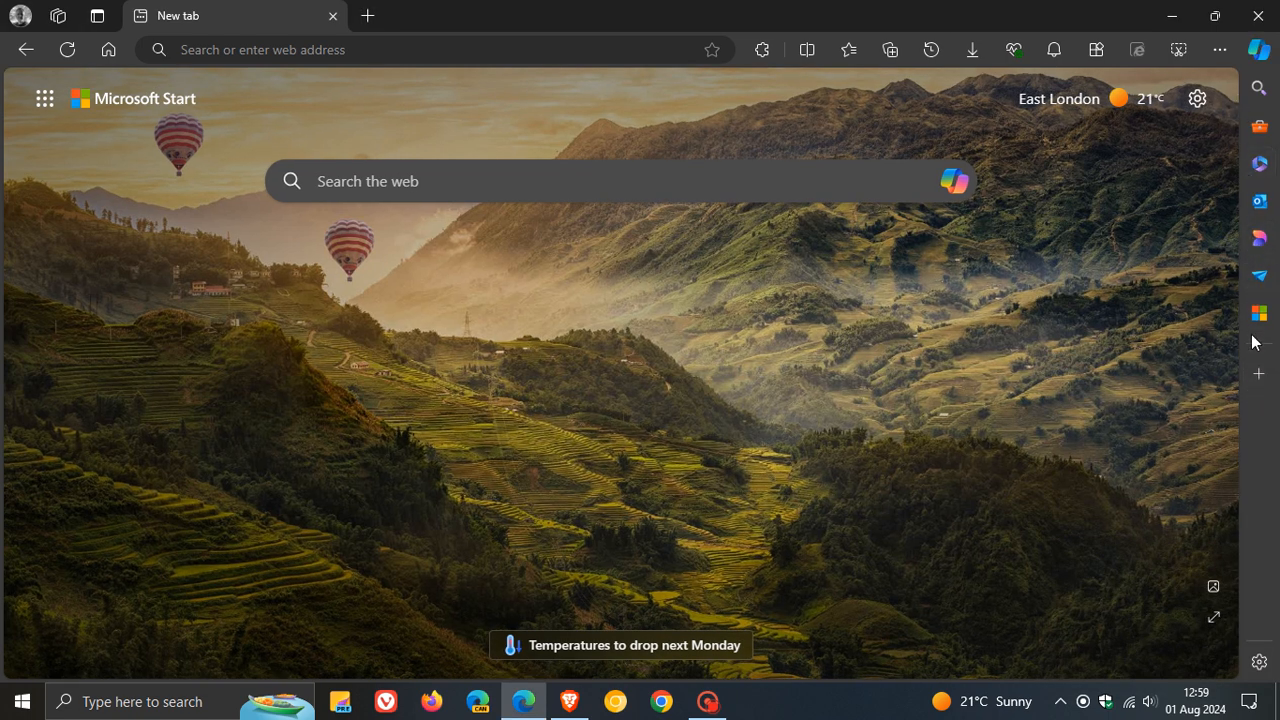
{"action": "left_click", "coordinate": [1260, 662]}
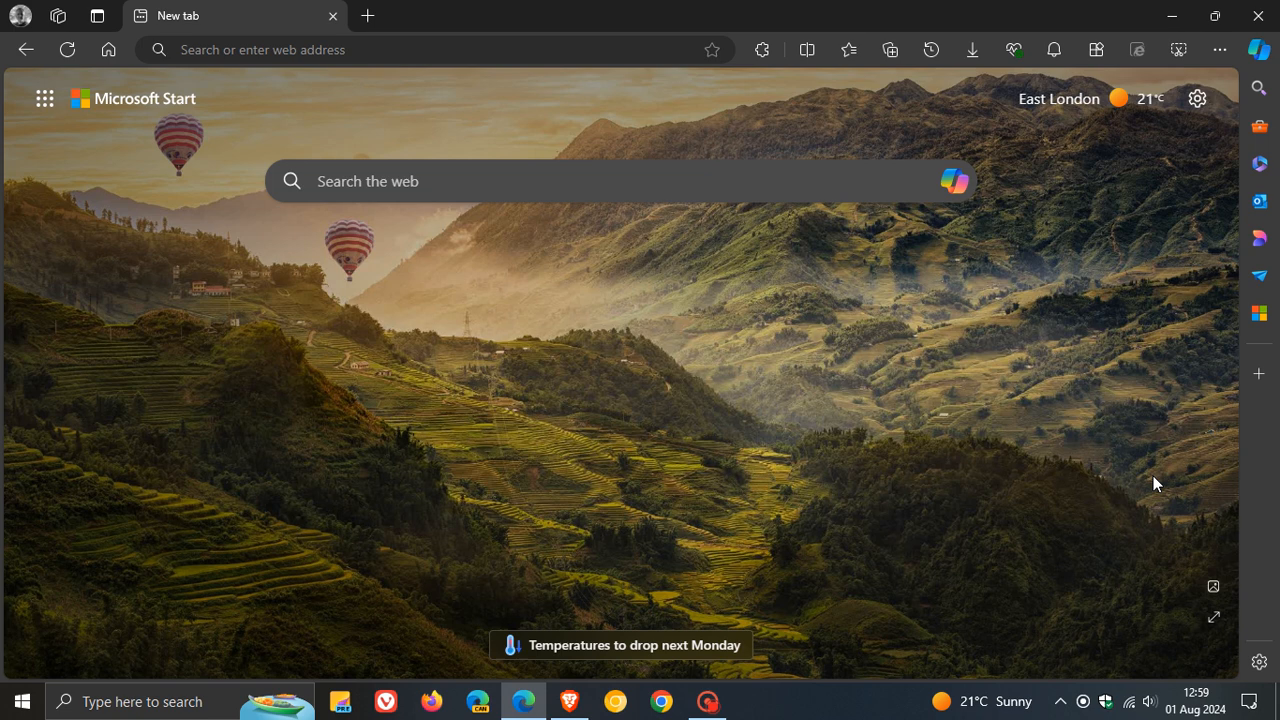
{"action": "left_click", "coordinate": [1260, 662]}
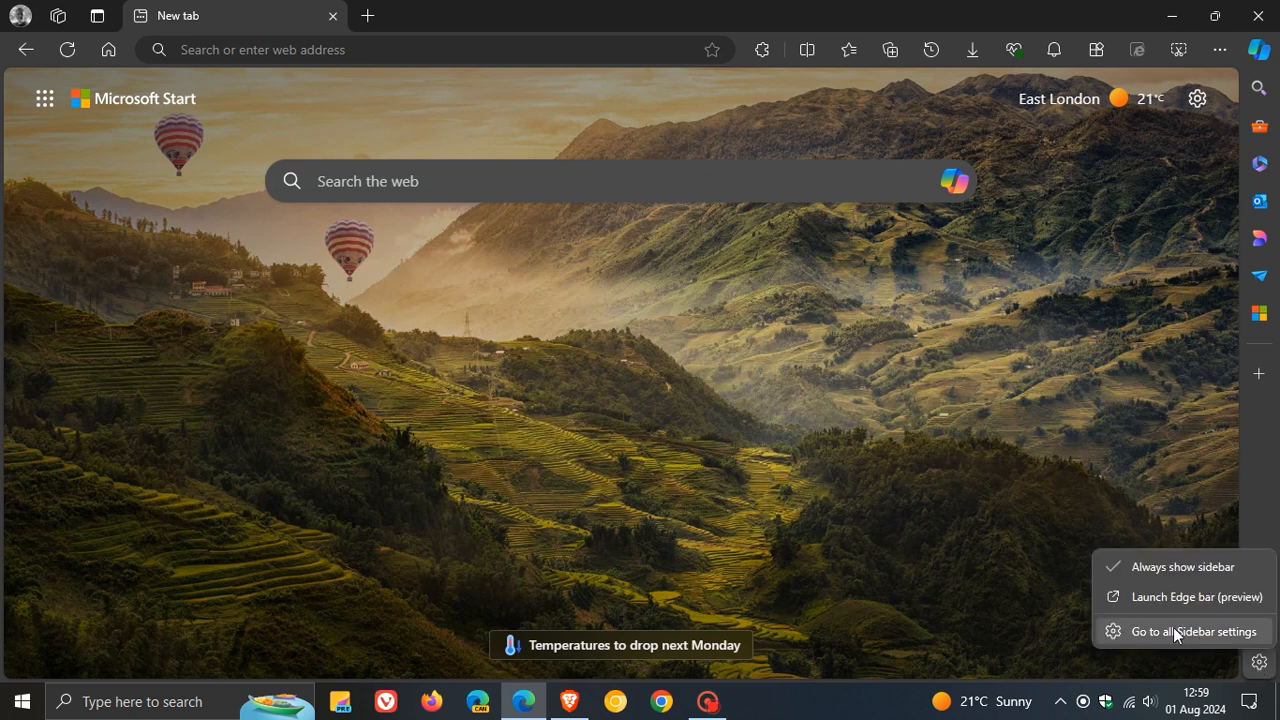
{"action": "mouse_move", "coordinate": [1184, 636]}
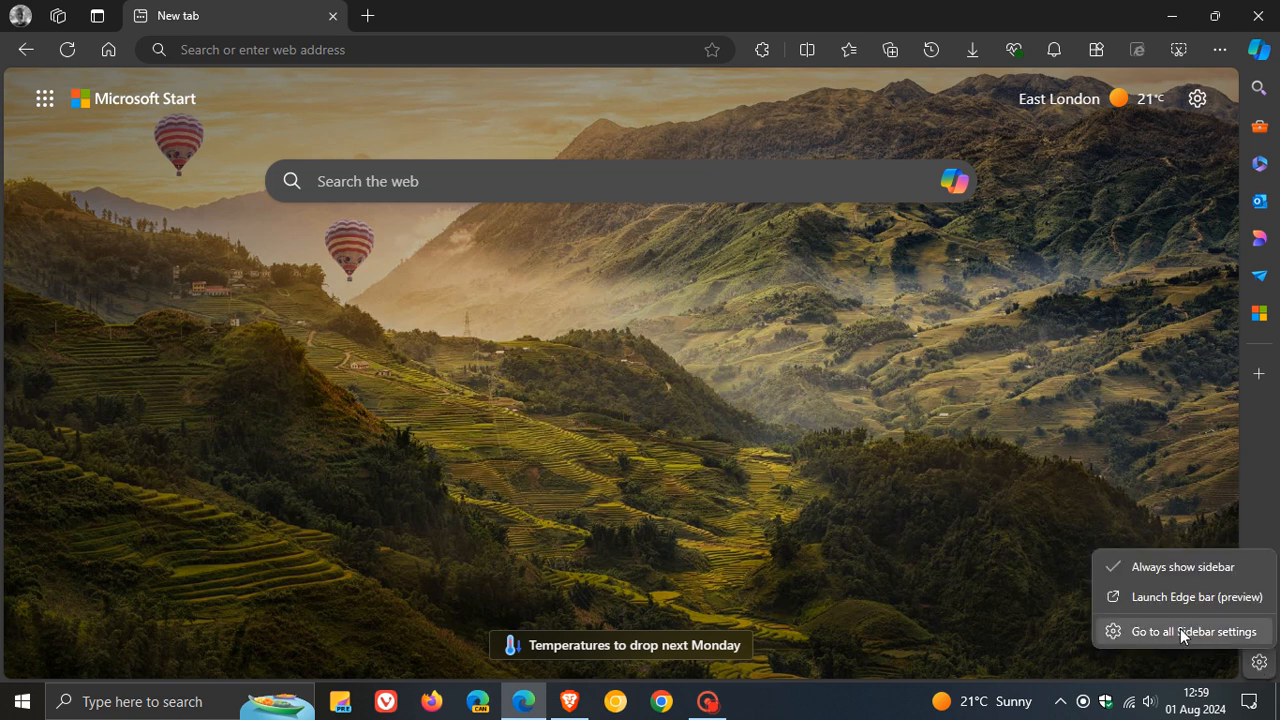
{"action": "left_click", "coordinate": [1192, 632]}
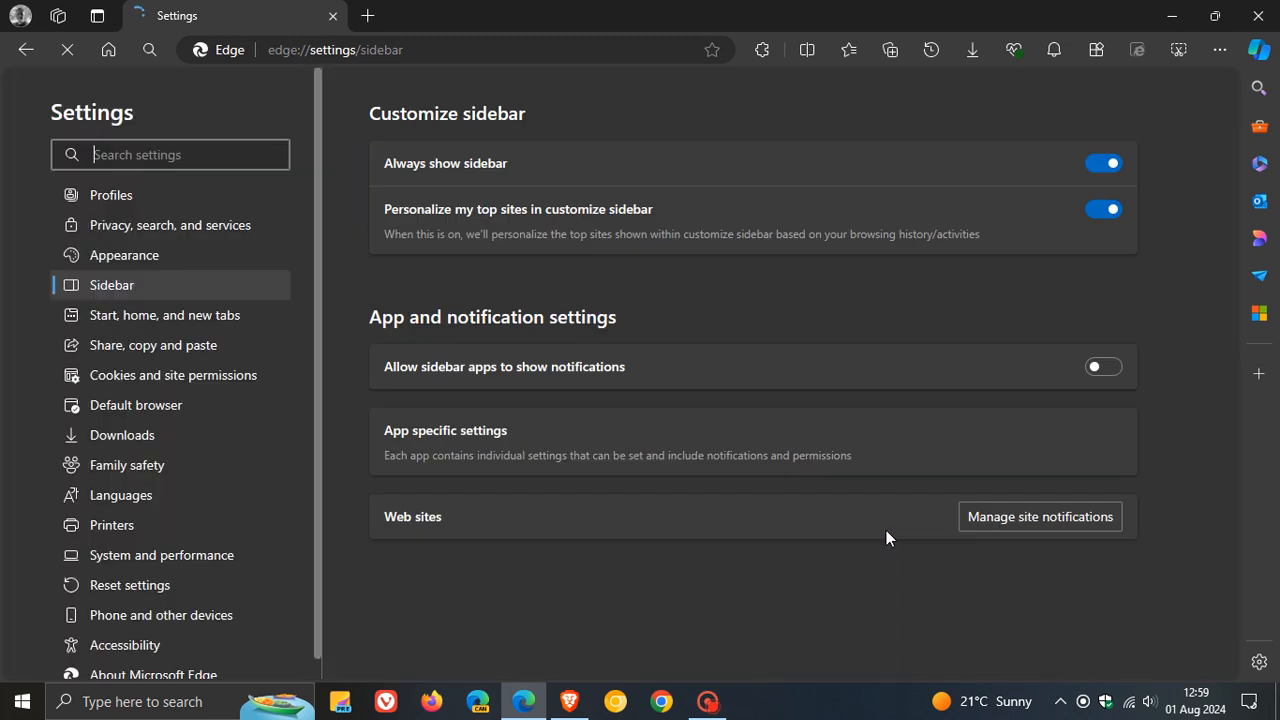
Toggle Always show sidebar off, on, and off again, then restore the window down
{"action": "left_click", "coordinate": [1104, 164]}
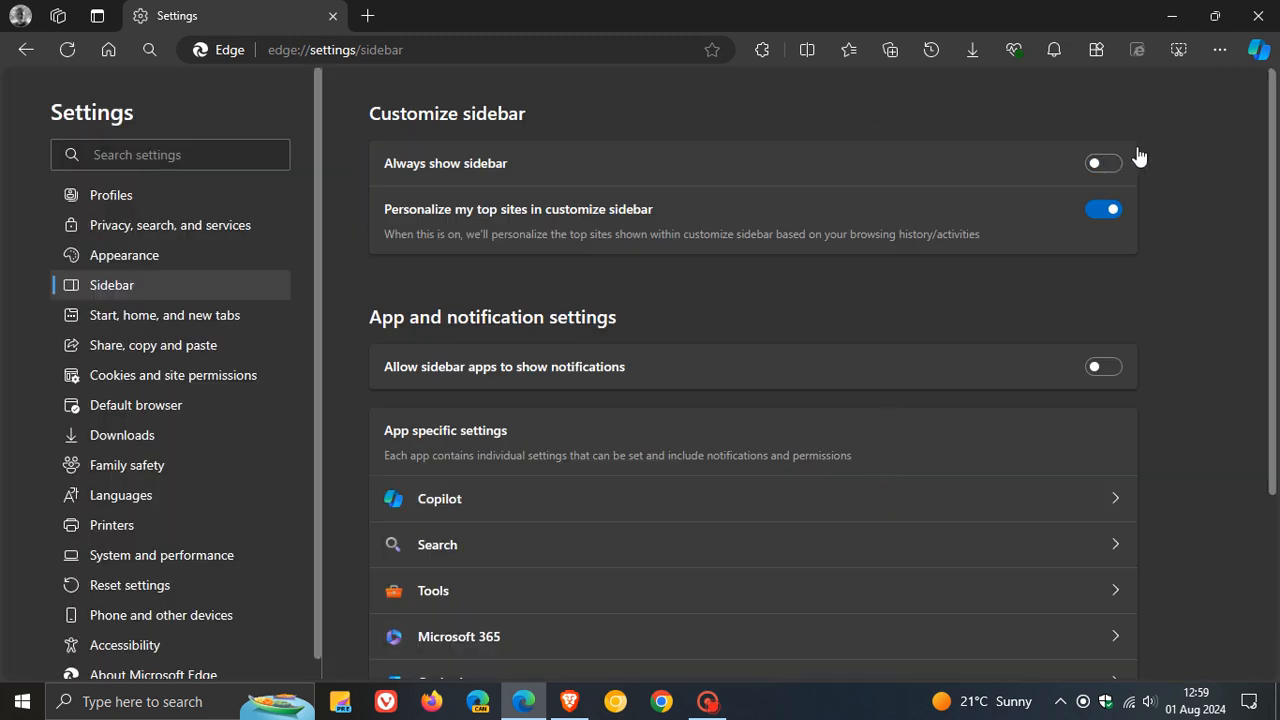
{"action": "left_click", "coordinate": [1104, 164]}
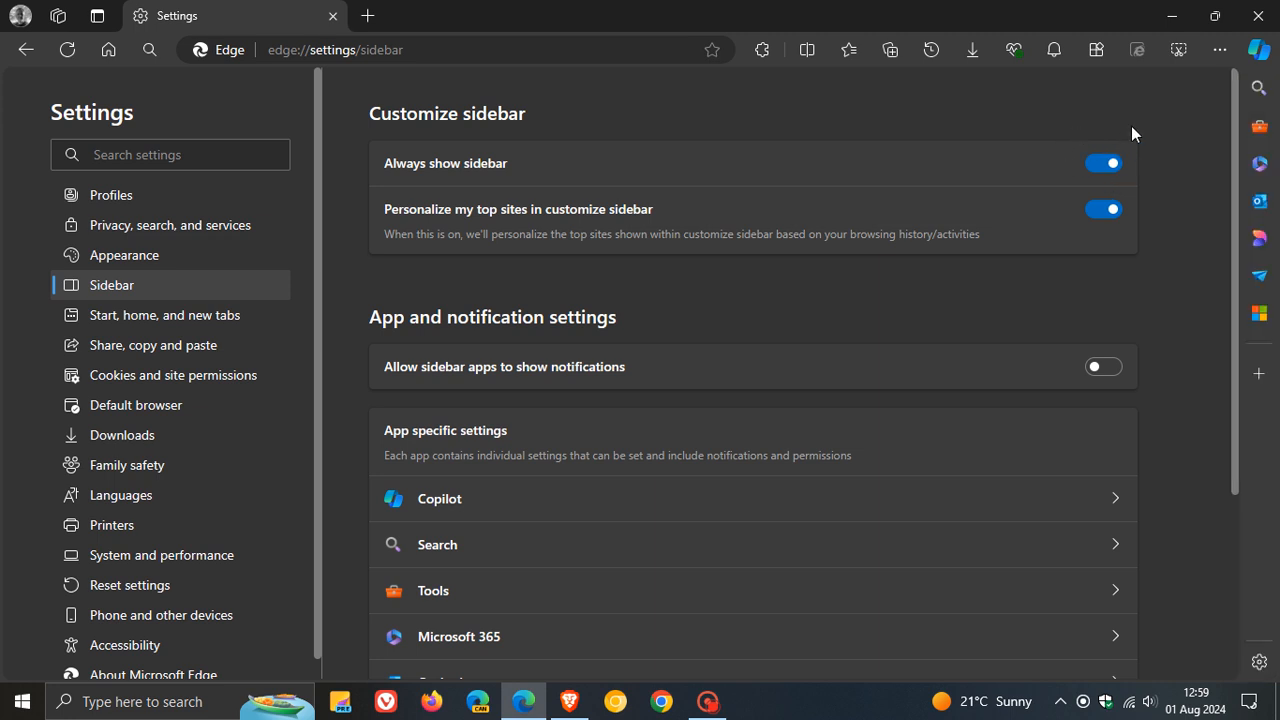
{"action": "left_click", "coordinate": [1260, 662]}
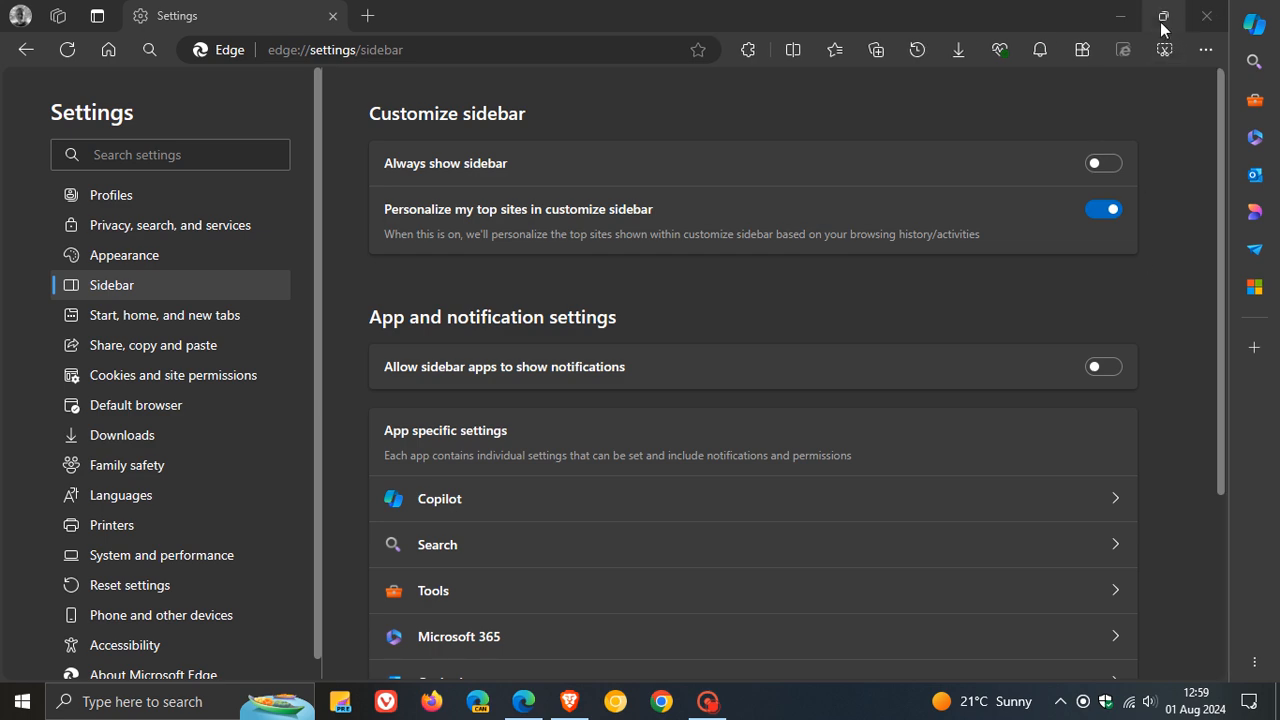
{"action": "left_click", "coordinate": [1162, 16]}
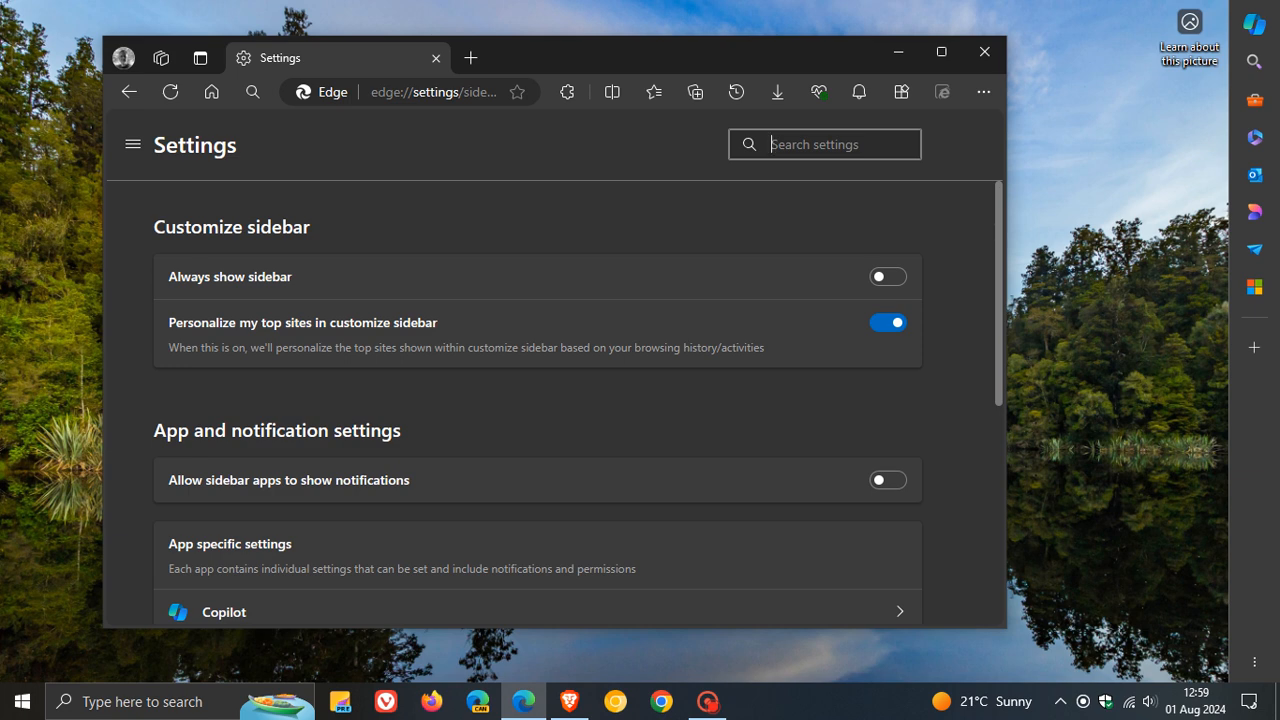
{"action": "mouse_move", "coordinate": [1172, 456]}
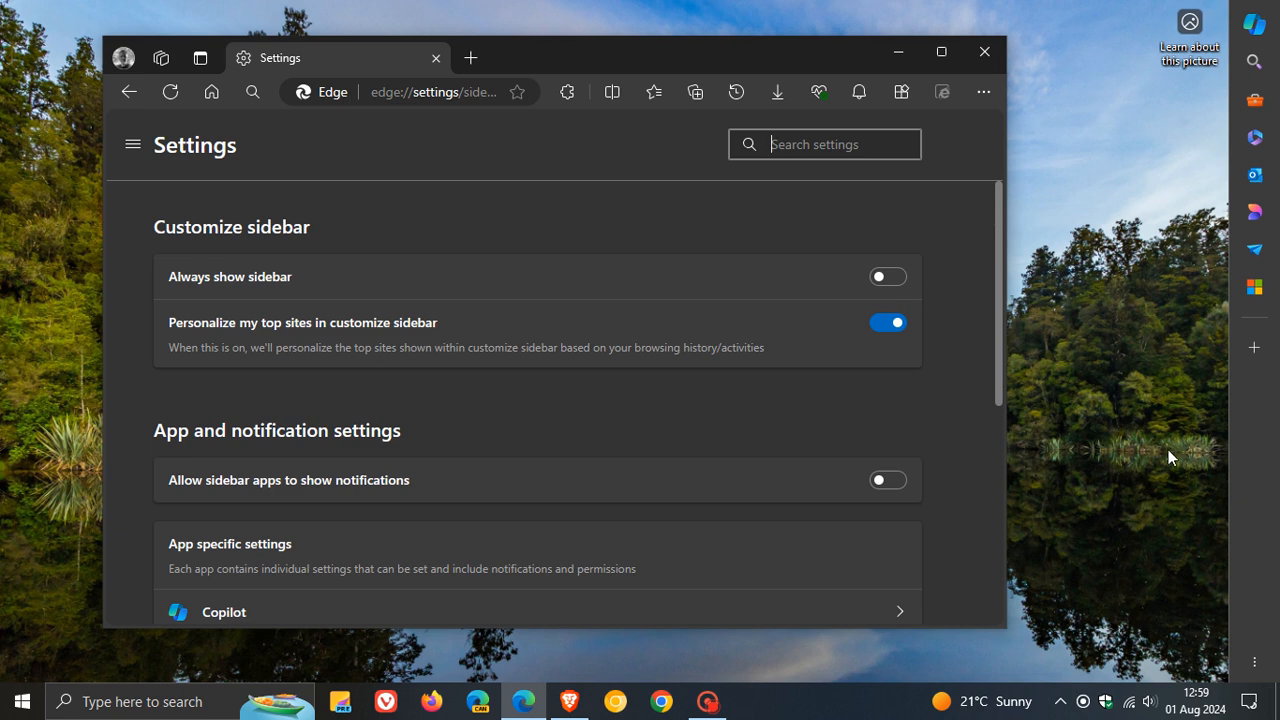